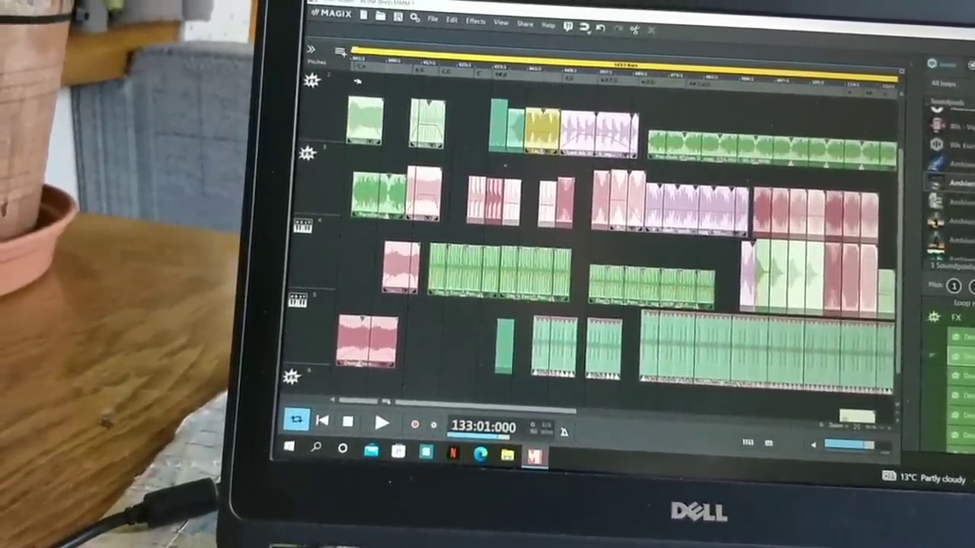
Return the playhead to the song start and play the arrangement
click(323, 424)
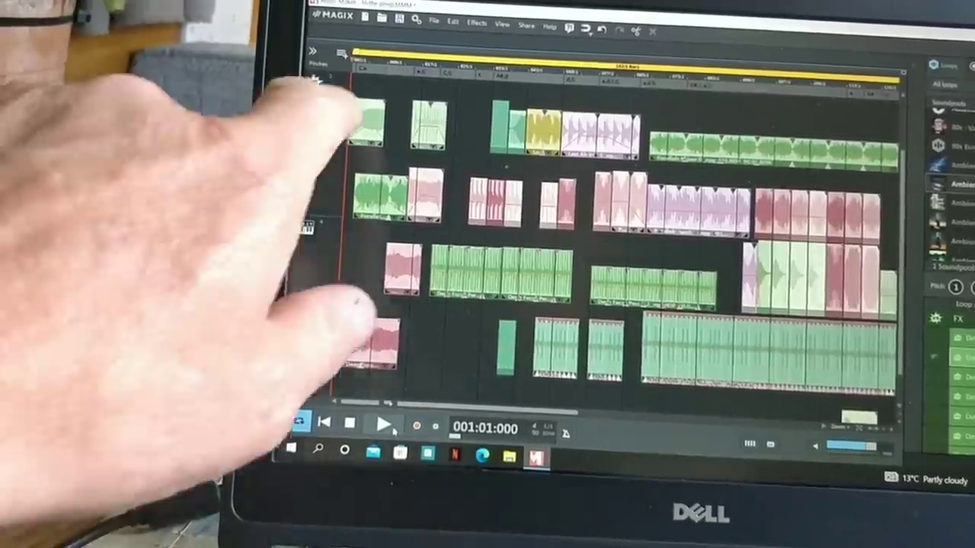
click(384, 425)
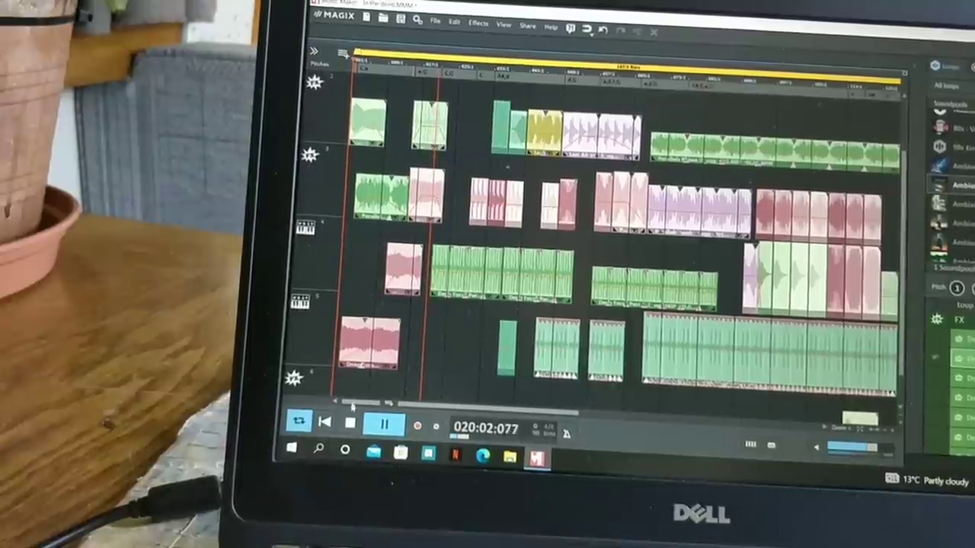
Stop playback and restart the song from bar 15
click(360, 423)
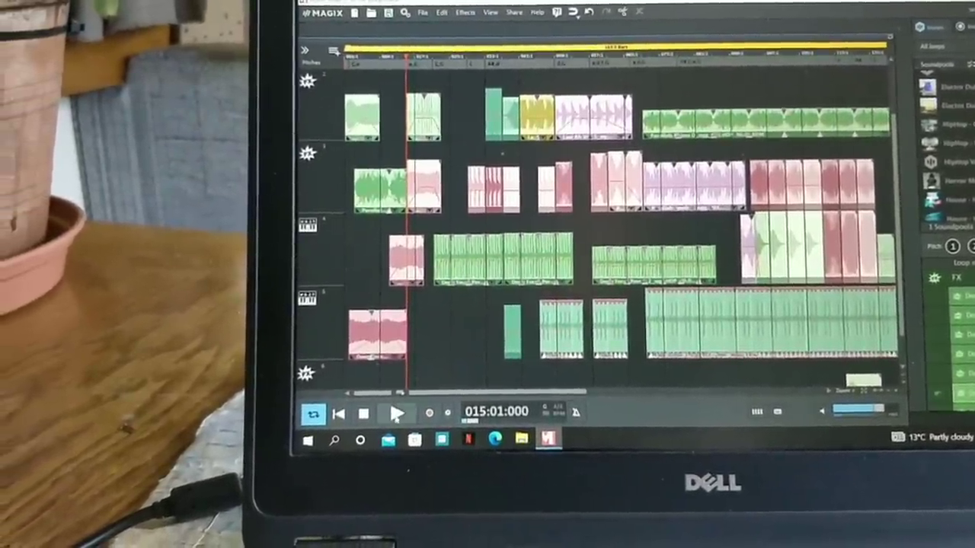
click(396, 413)
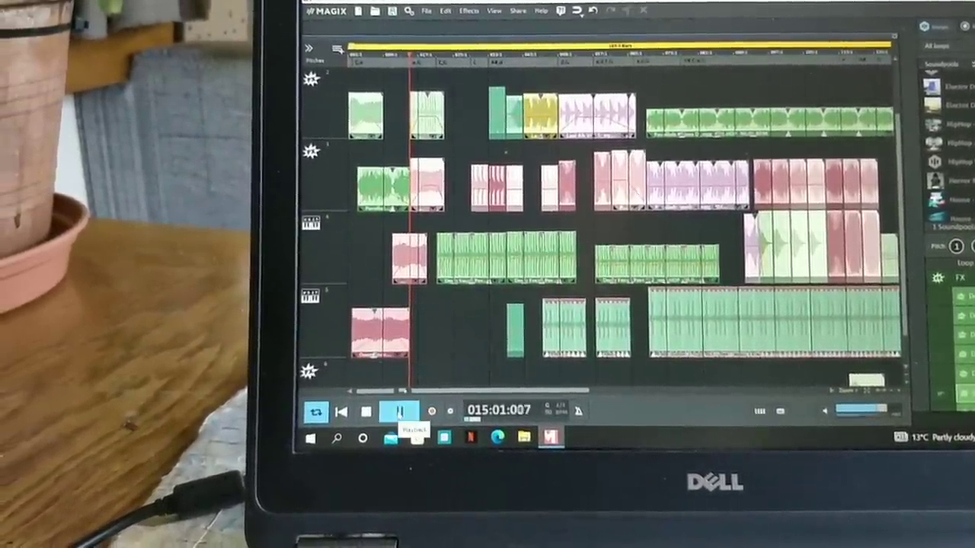
Let the song play through the later bars, stopping around bar 66
click(399, 411)
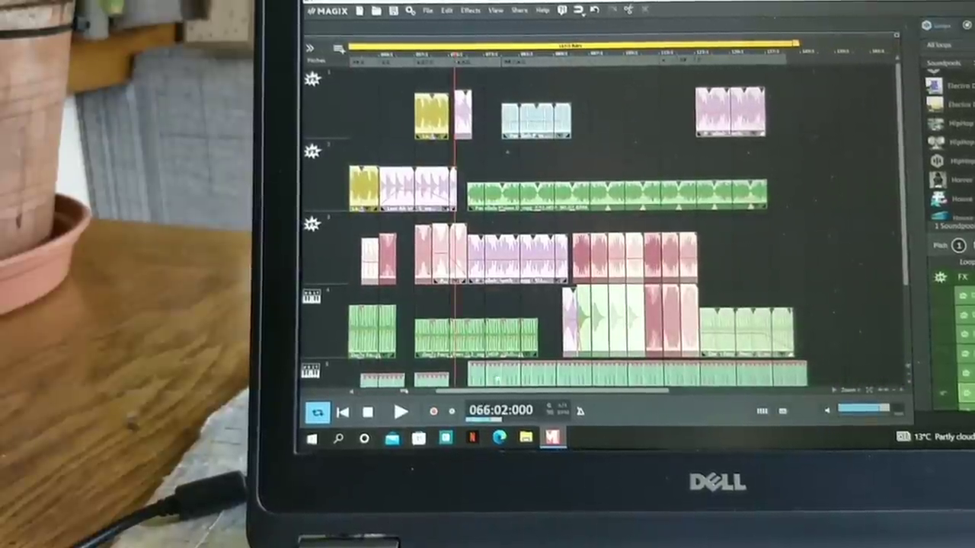
click(402, 412)
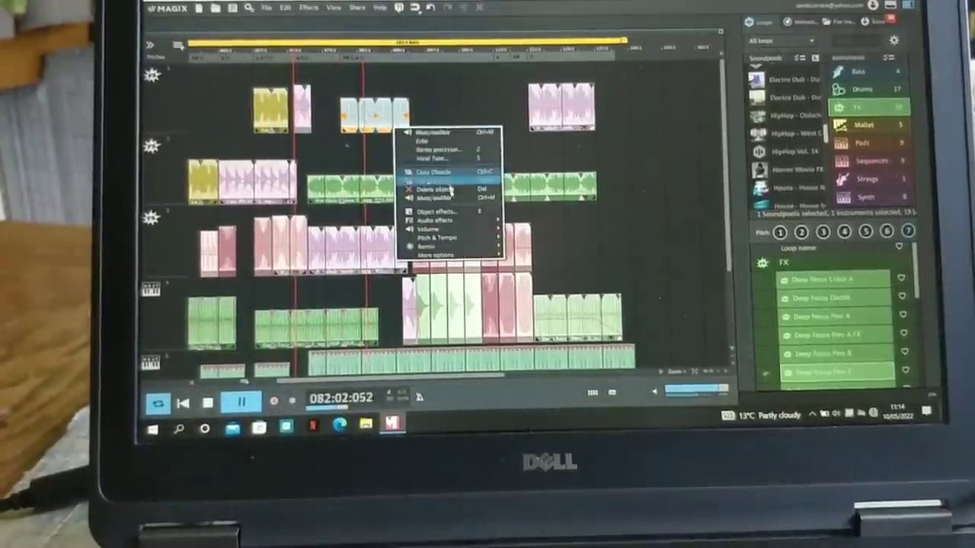
click(435, 189)
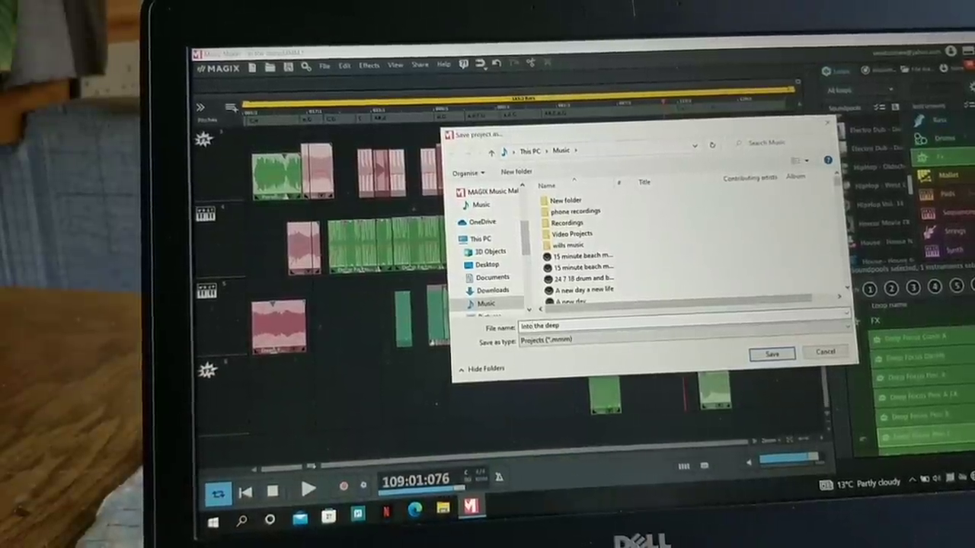
Confirm saving the project as 'into the deep' in the Music folder
click(770, 353)
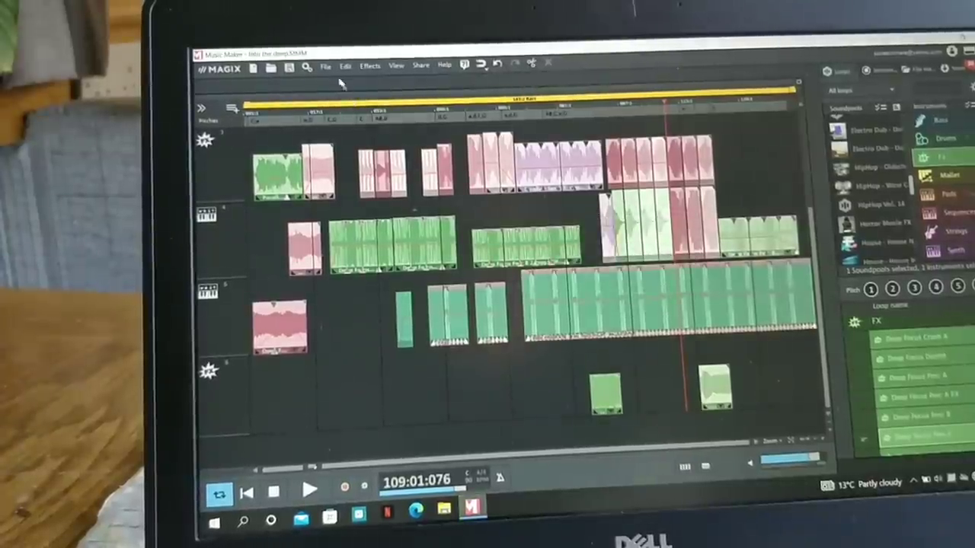
Export the song as an MP3 named 'into the deep' with the default settings
click(326, 64)
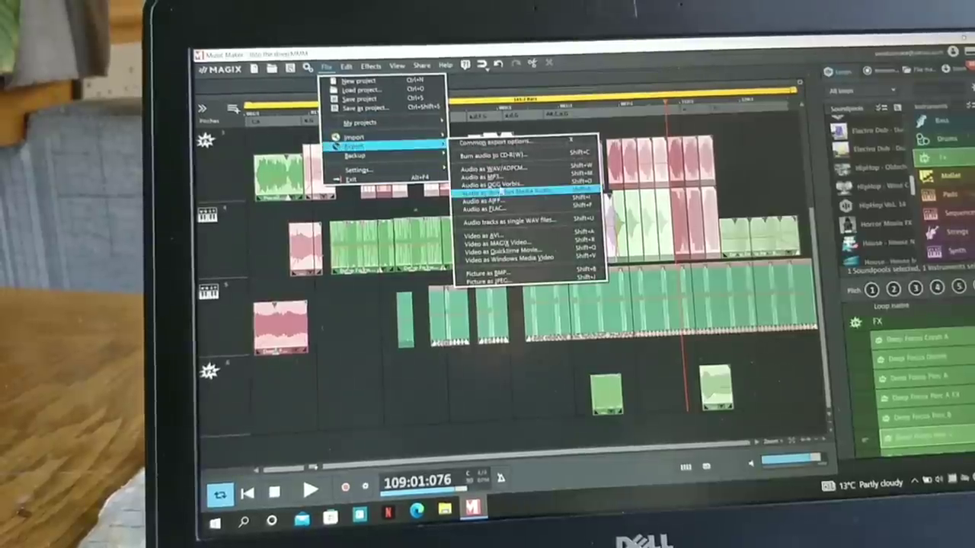
click(488, 176)
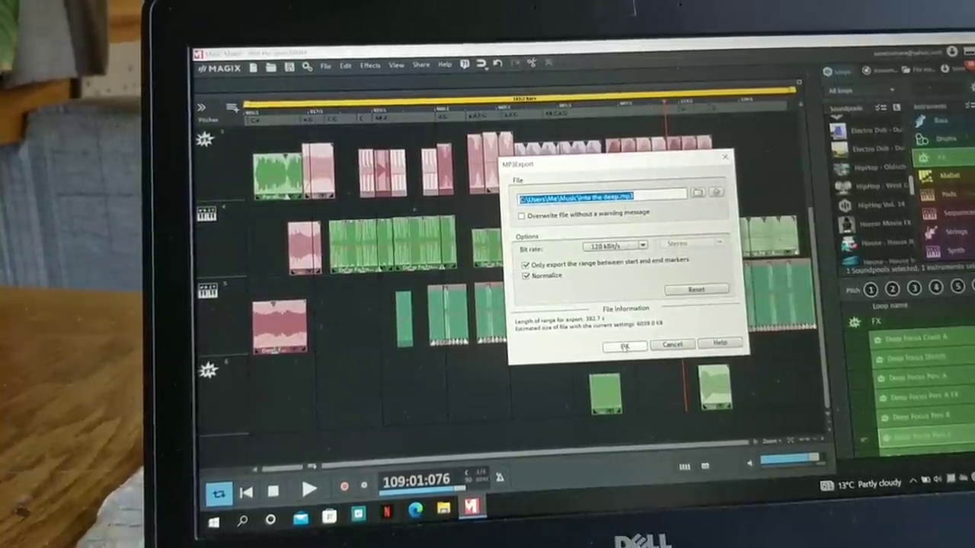
click(624, 345)
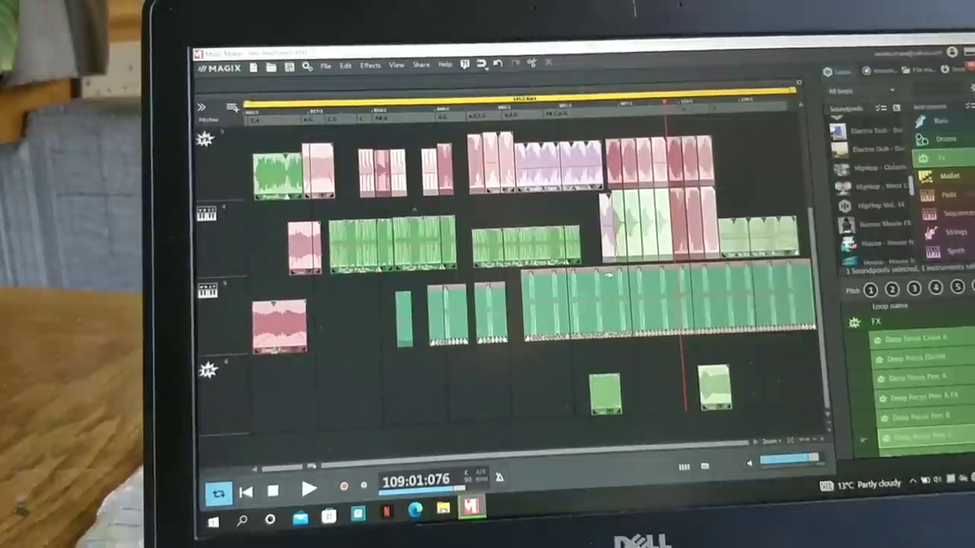